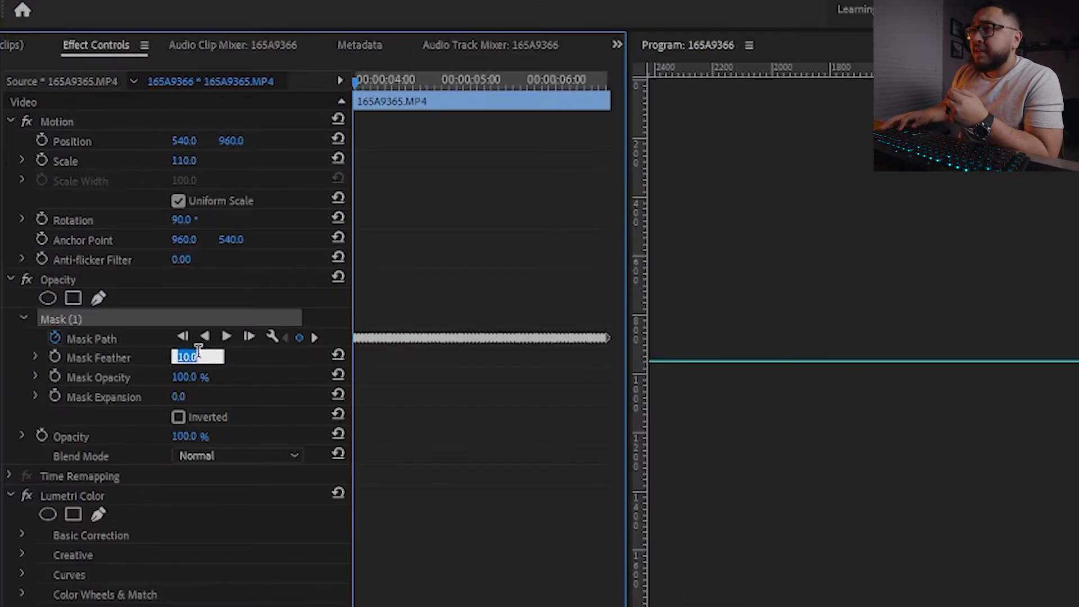
pyautogui.write('40.0')
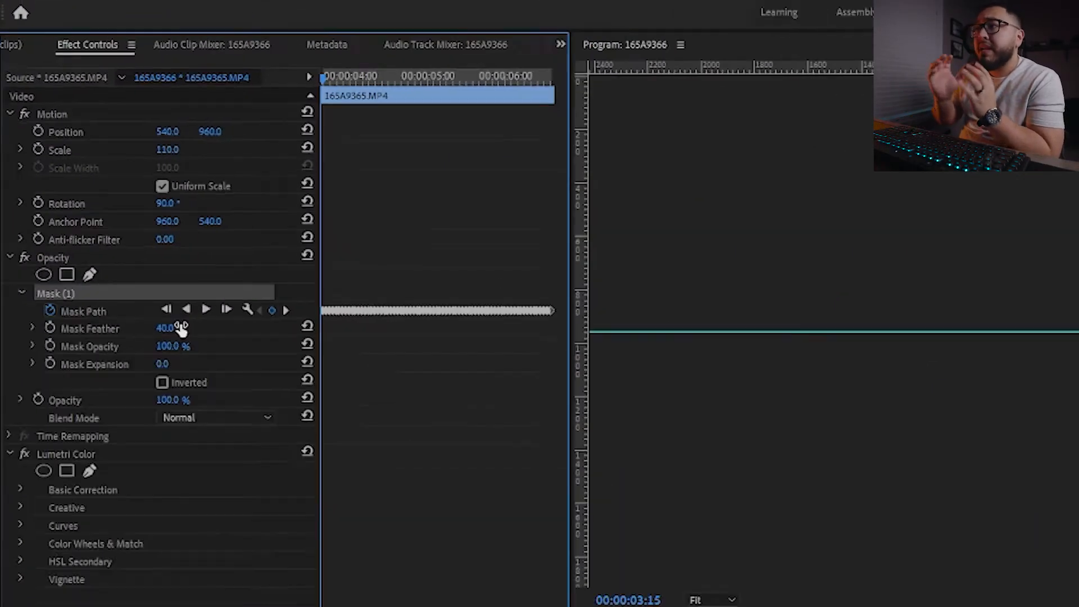